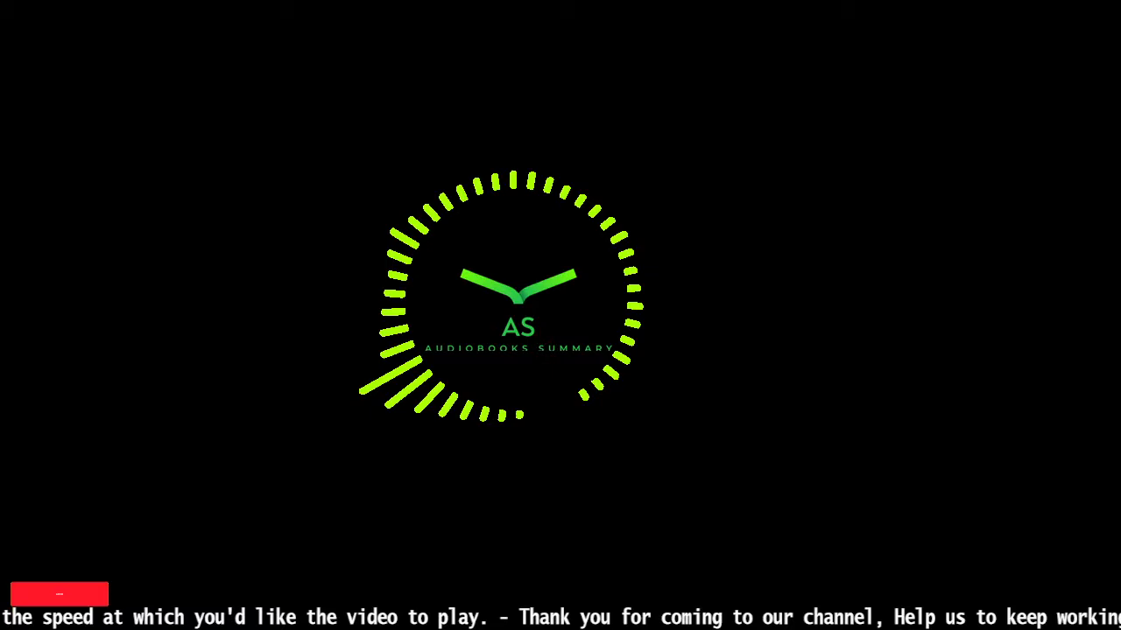
pyautogui.click(59, 594)
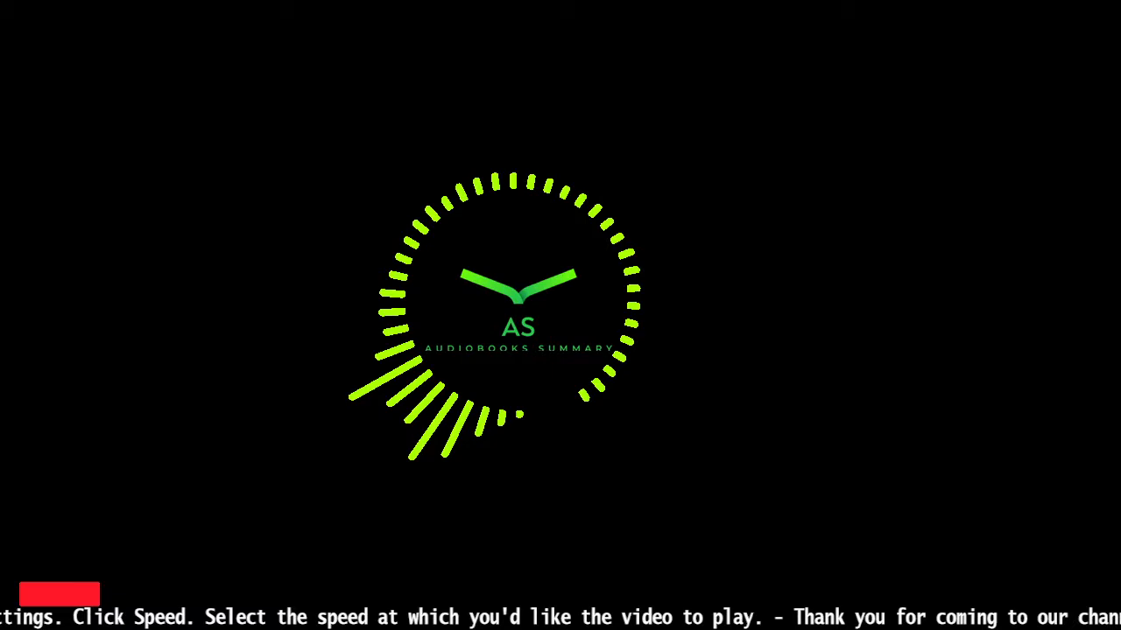
pyautogui.click(59, 593)
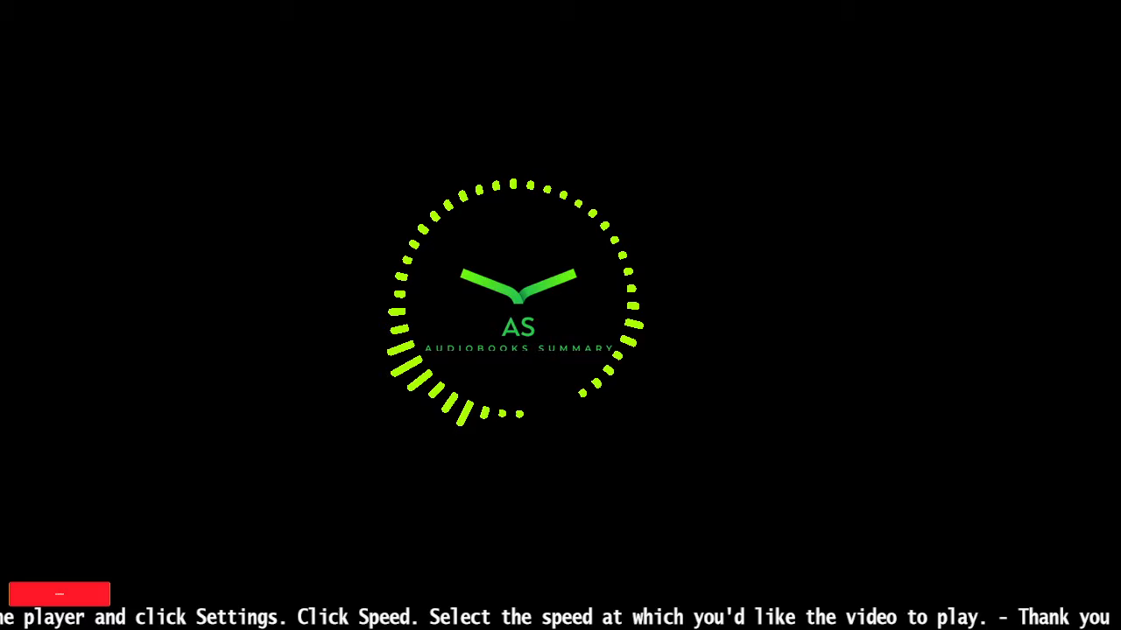
pyautogui.click(59, 595)
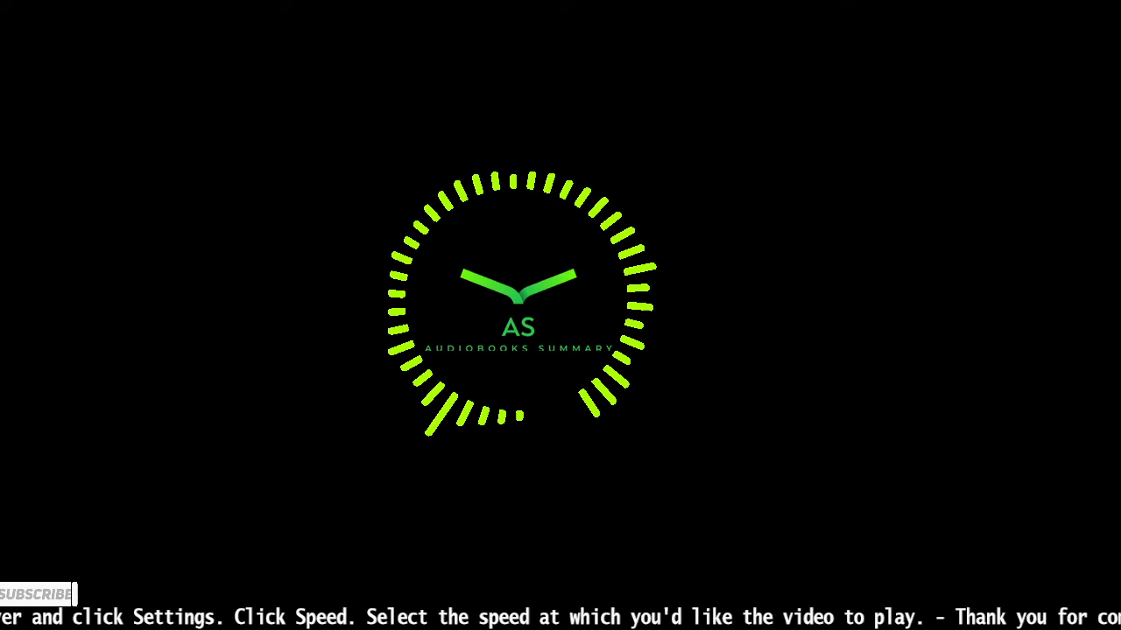
pyautogui.click(35, 594)
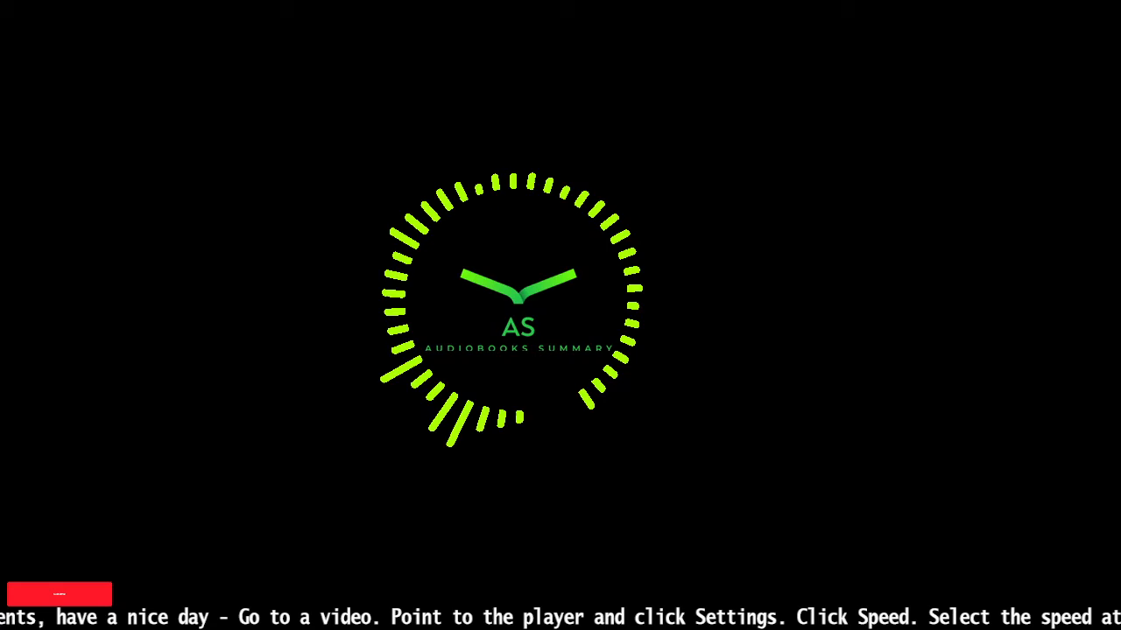
pyautogui.click(59, 593)
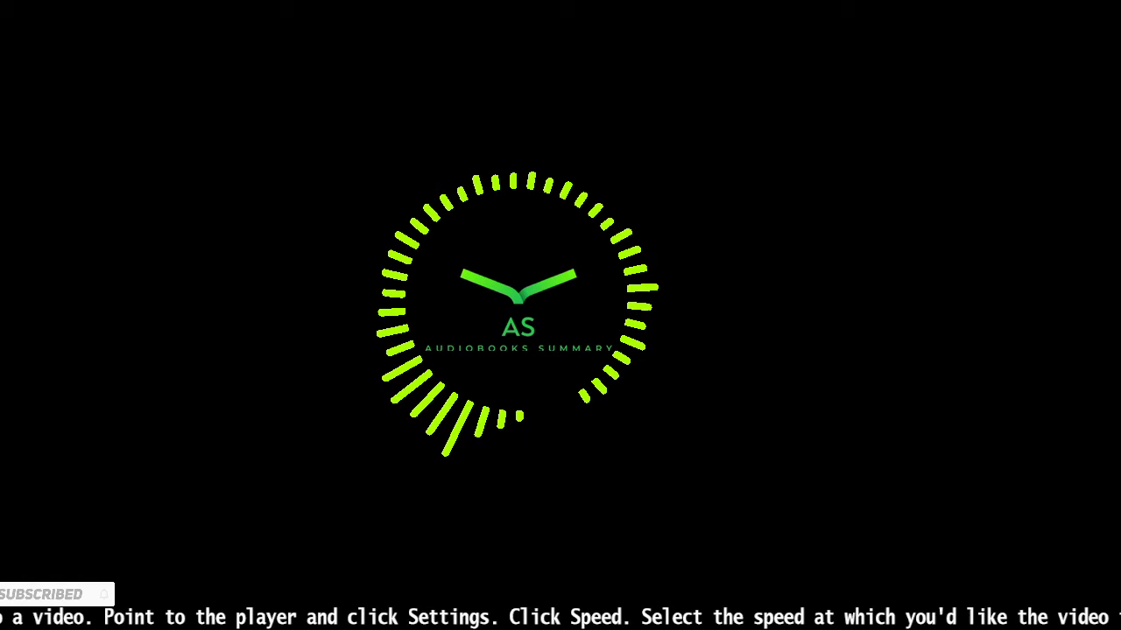